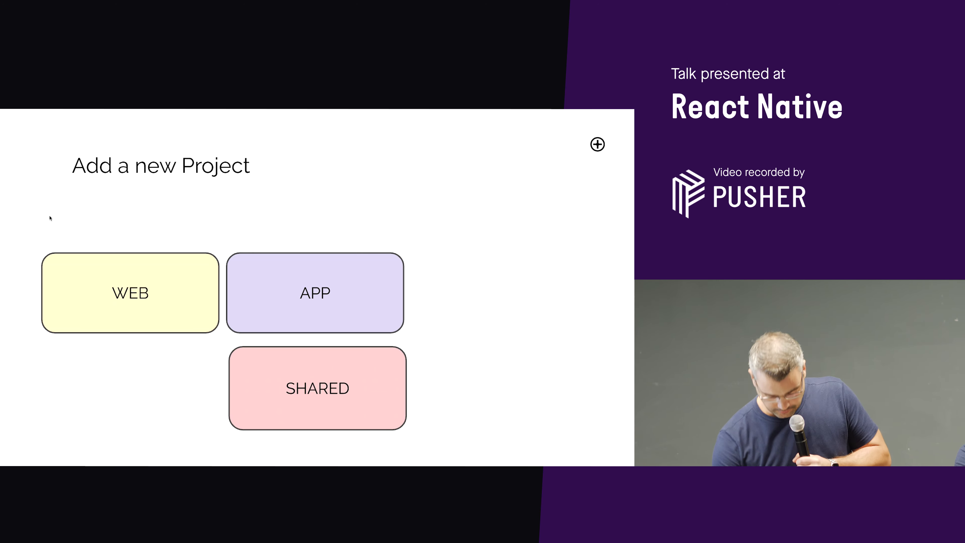
# - Play the shop demo: browse Sofas, wishlist the Burnt Orange sofa, and view its product page
pyautogui.click(596, 145)
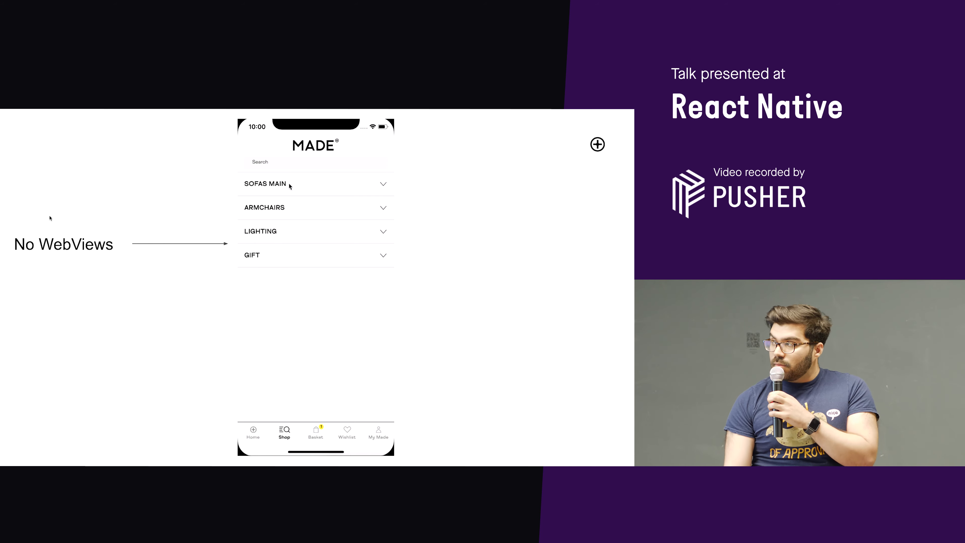
pyautogui.click(265, 184)
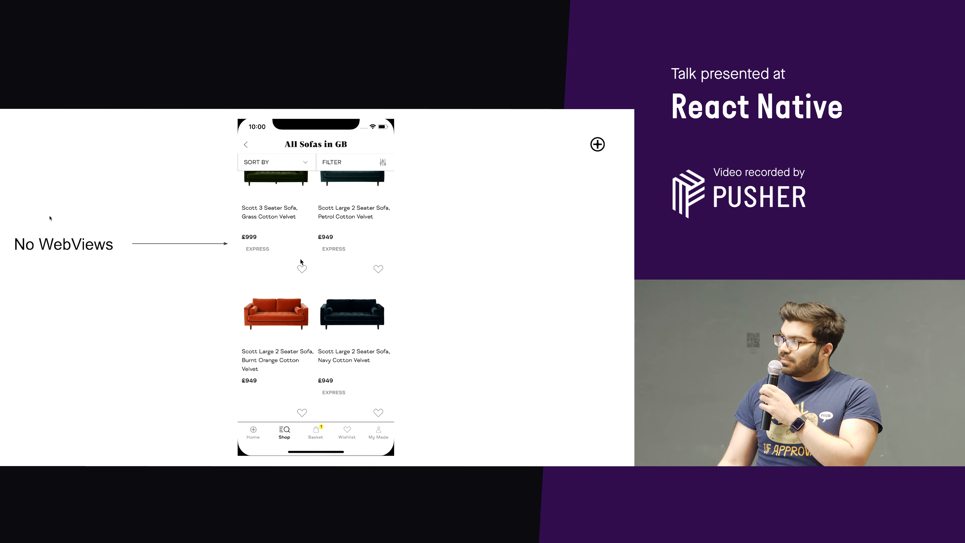
pyautogui.click(301, 268)
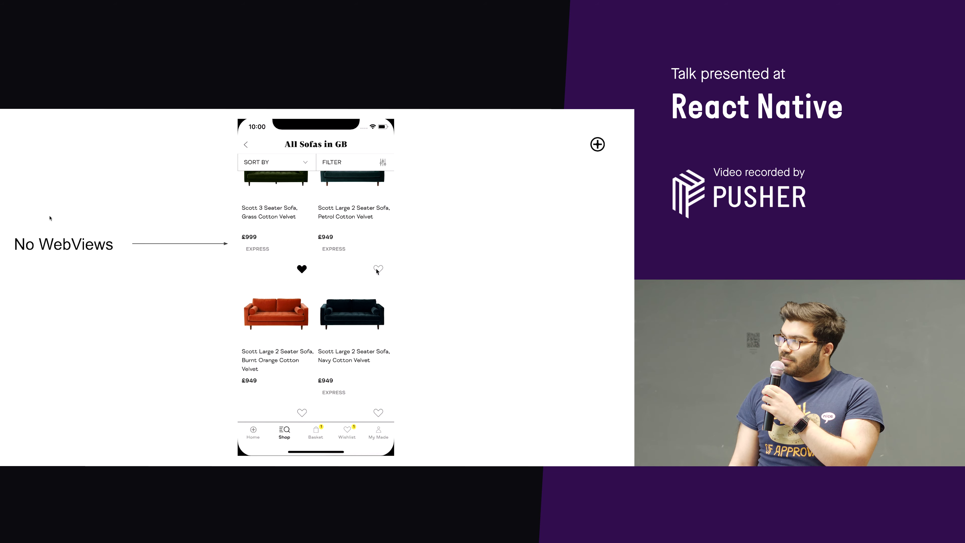
pyautogui.click(276, 313)
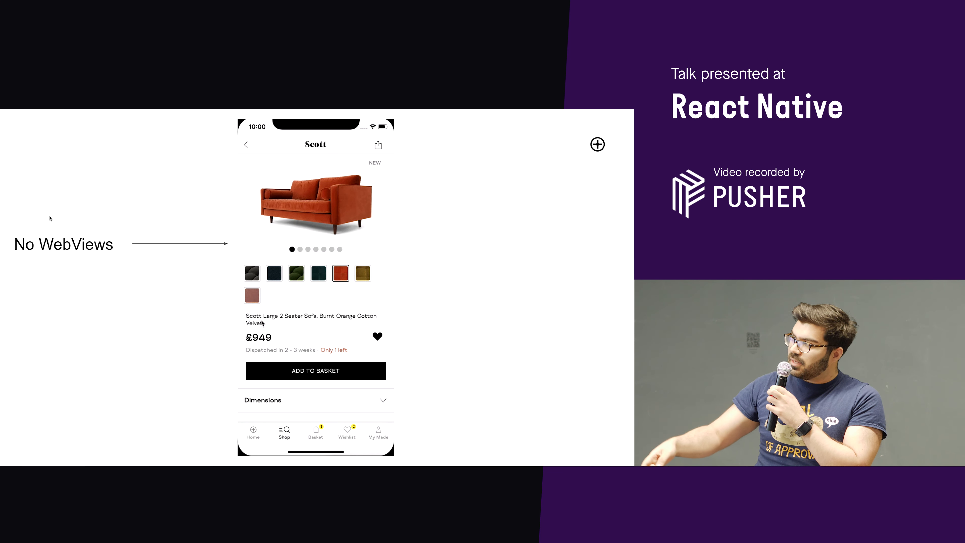
pyautogui.scroll(-3)
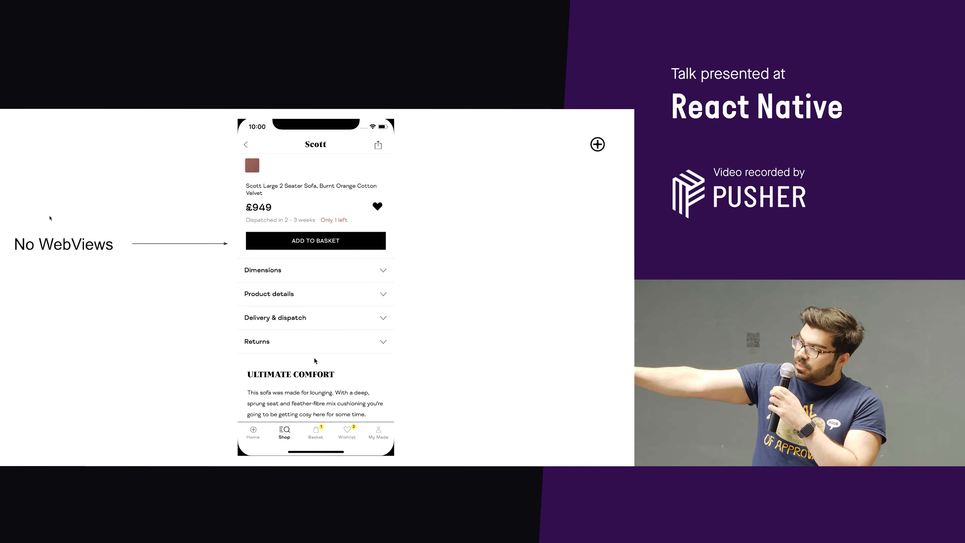
# - Let the native product-page demo finish and advance to the WebViews slide with the basket loading
pyautogui.scroll(-3)
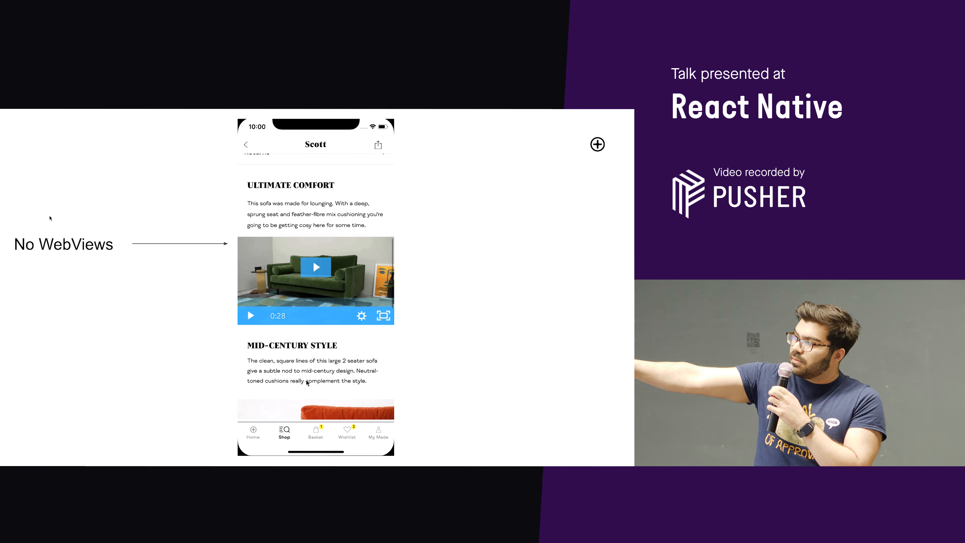
pyautogui.scroll(3)
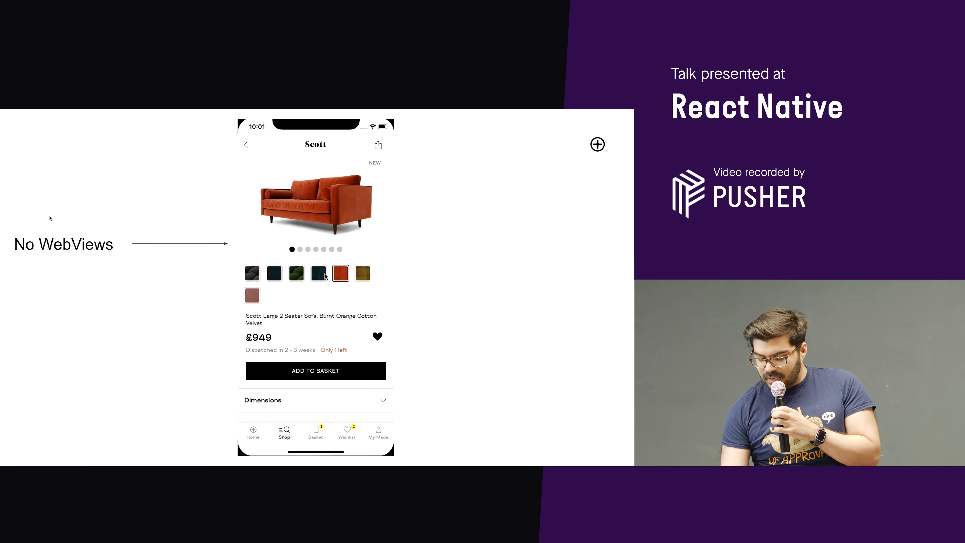
pyautogui.click(315, 433)
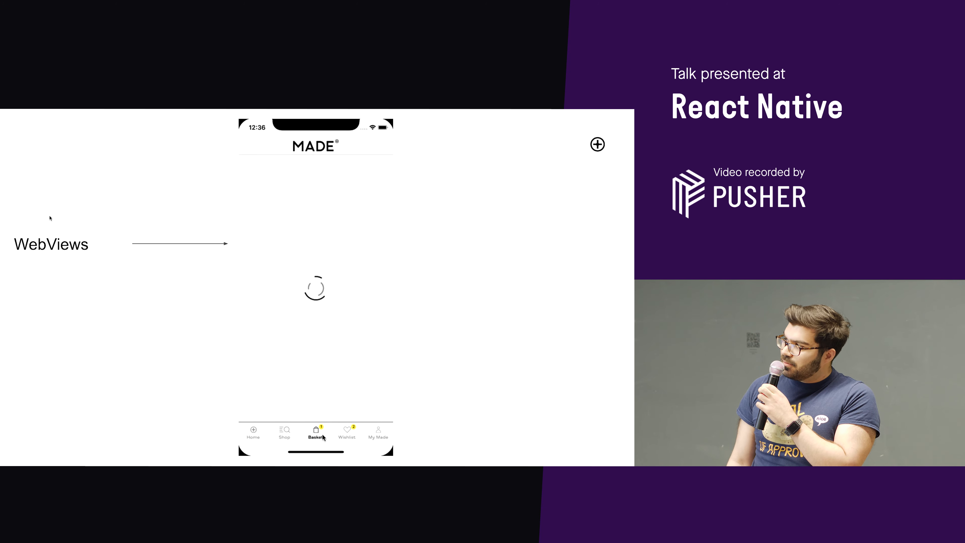